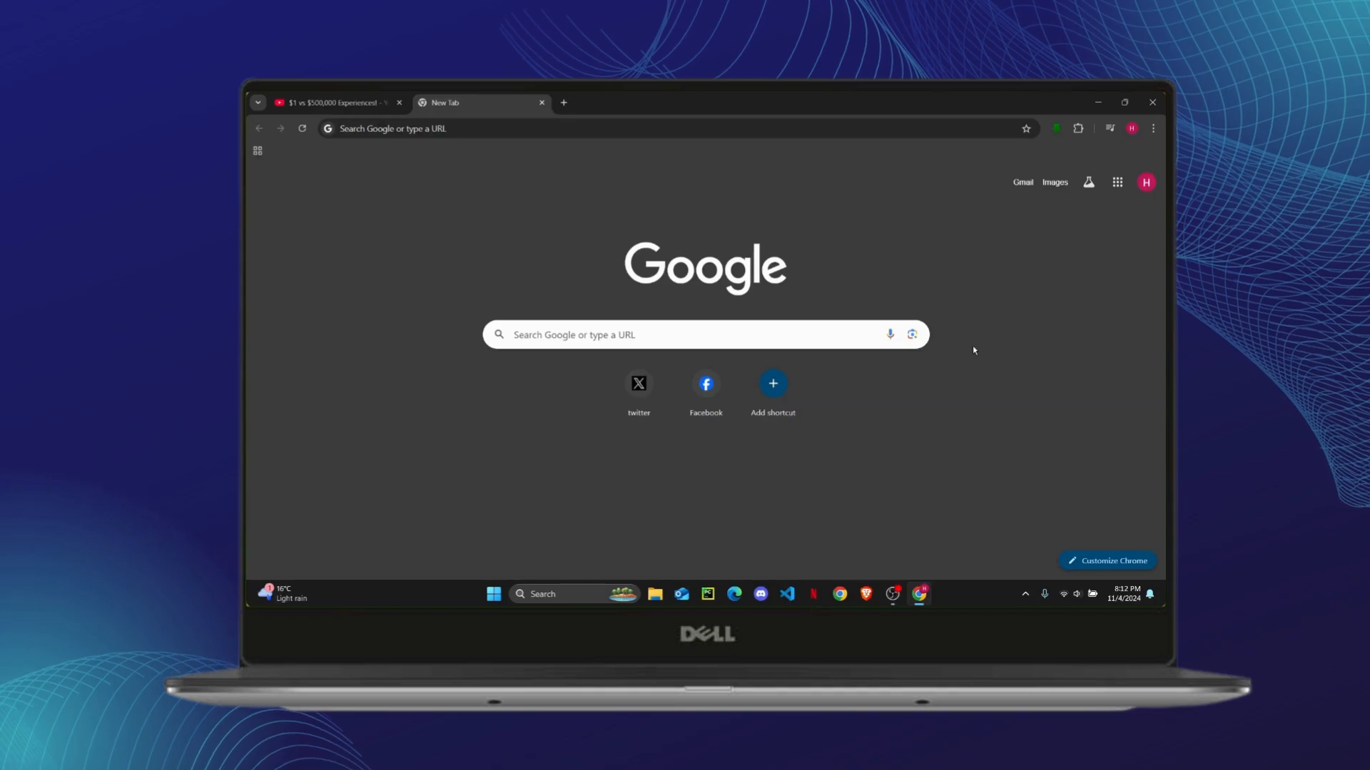
{"action": "mouse_move", "coordinate": [1057, 560]}
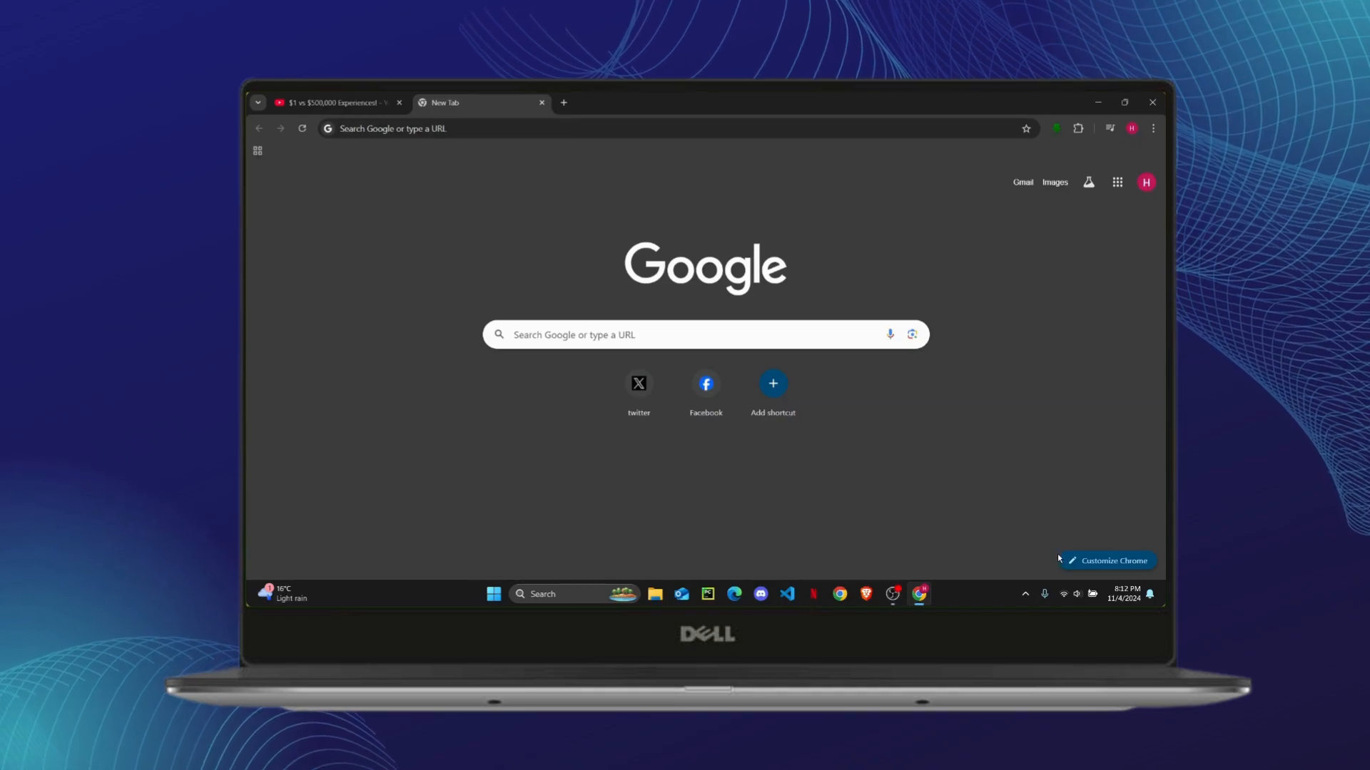
{"action": "mouse_move", "coordinate": [1087, 164]}
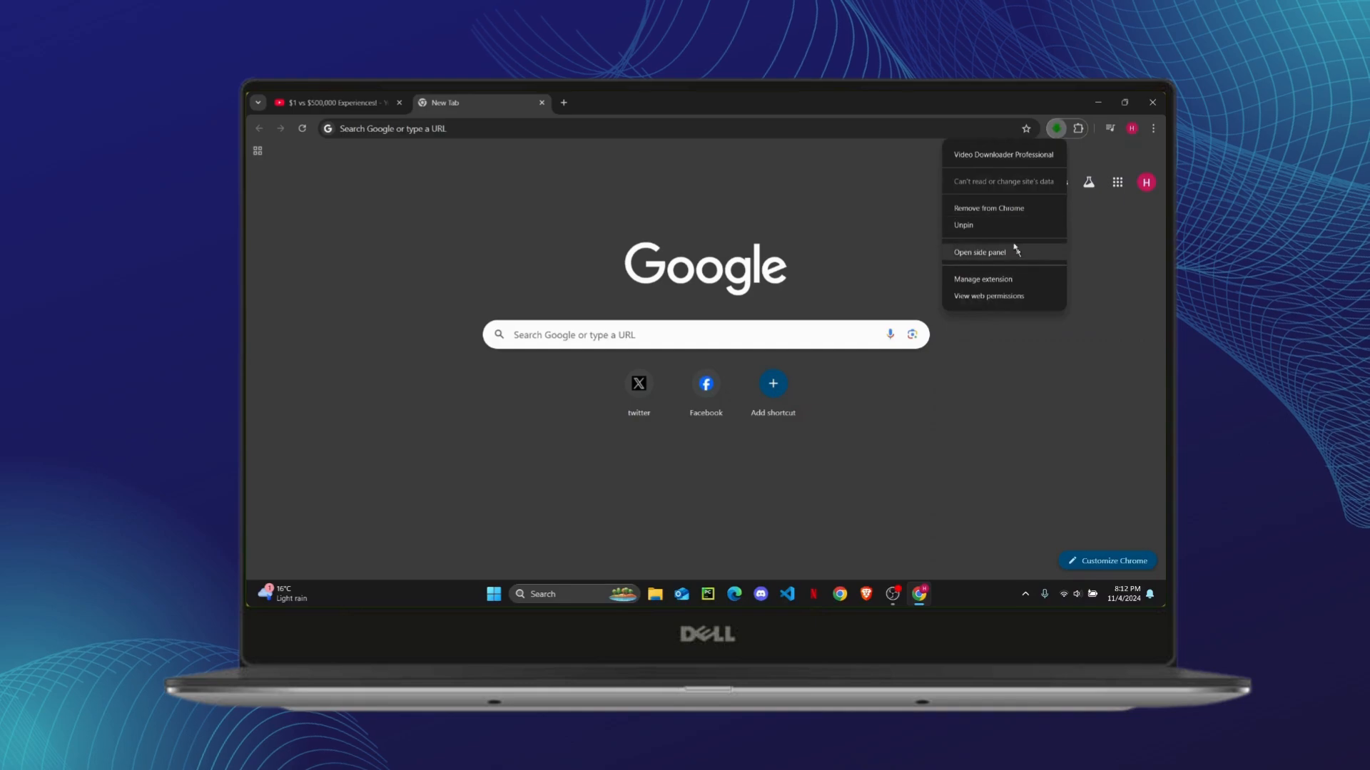
Remove the Video Downloader Professional extension from Chrome and confirm the removal.
{"action": "left_click", "coordinate": [987, 208]}
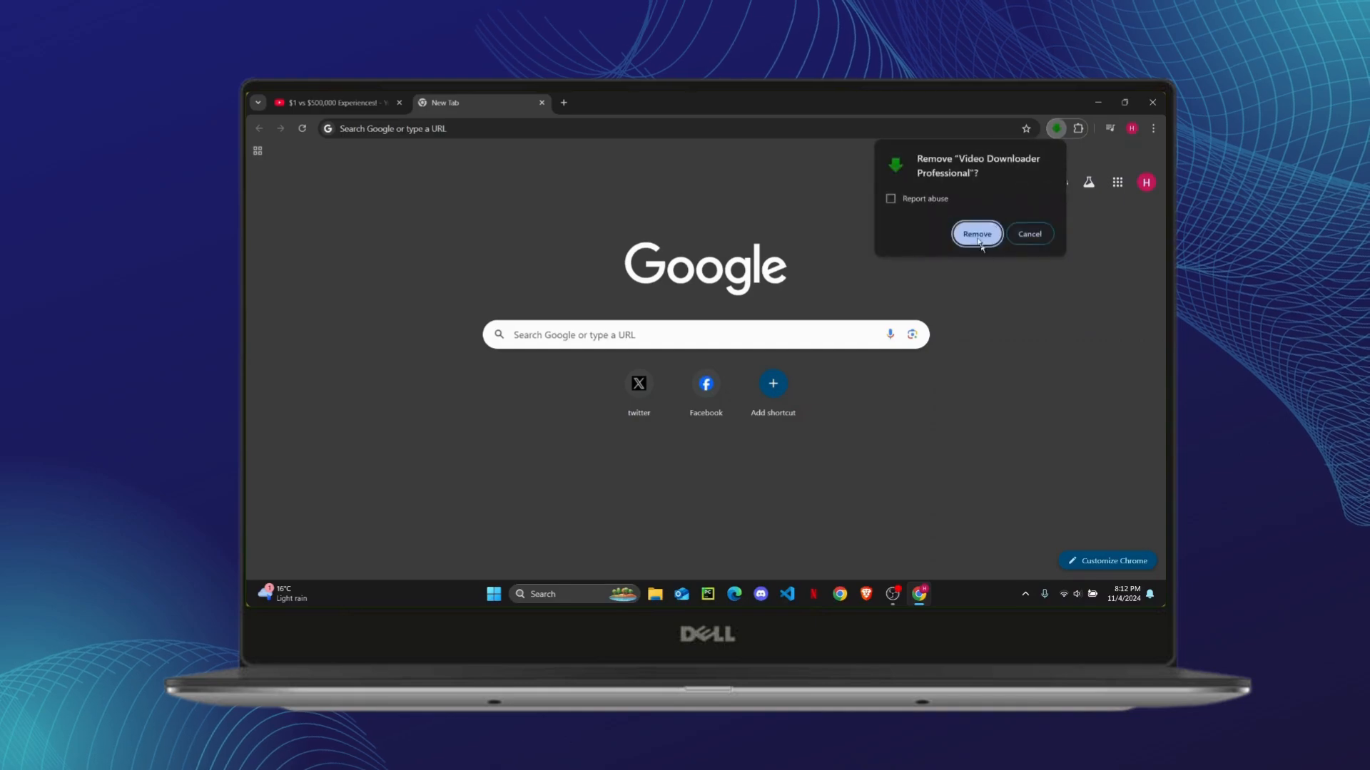
{"action": "left_click", "coordinate": [976, 233]}
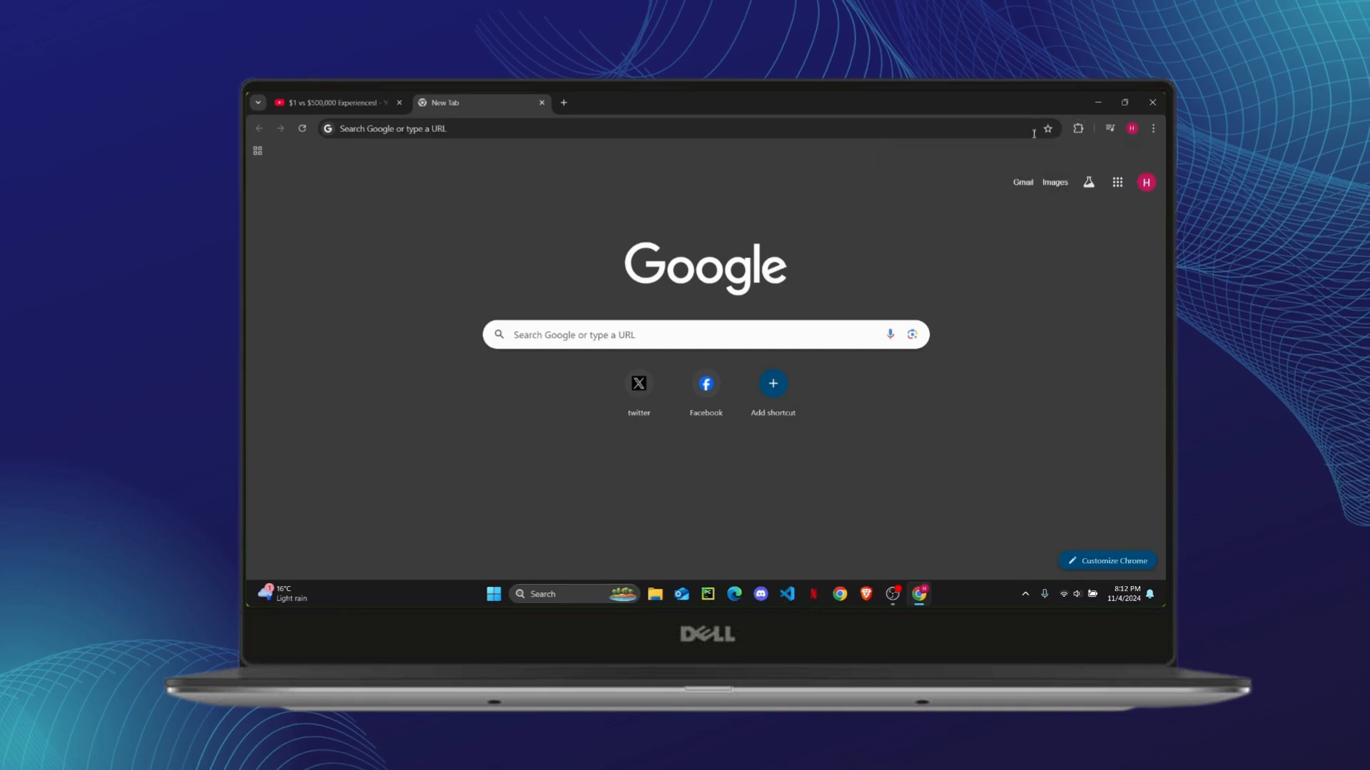
{"action": "mouse_move", "coordinate": [968, 278]}
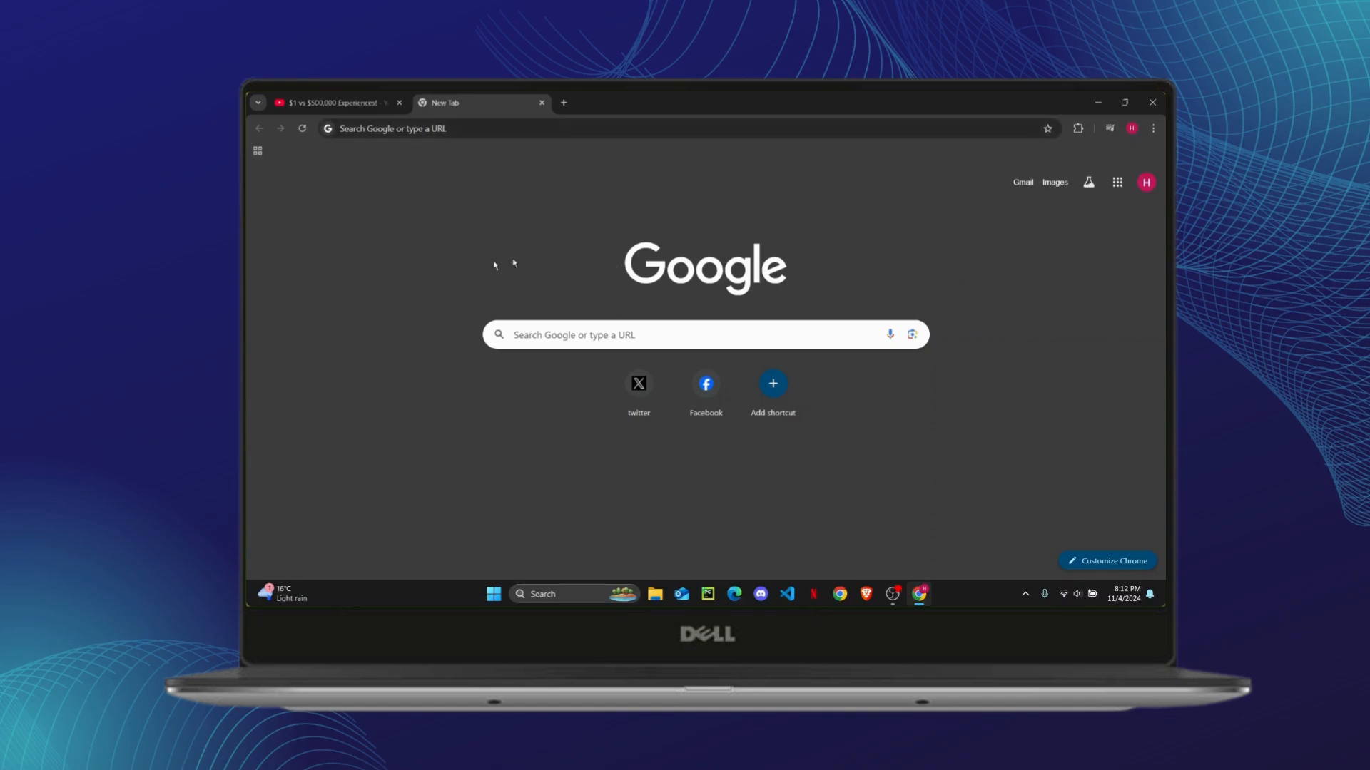
Return to the MrBeast video tab and check the ••• more-actions menu, then dismiss it.
{"action": "left_click", "coordinate": [333, 103]}
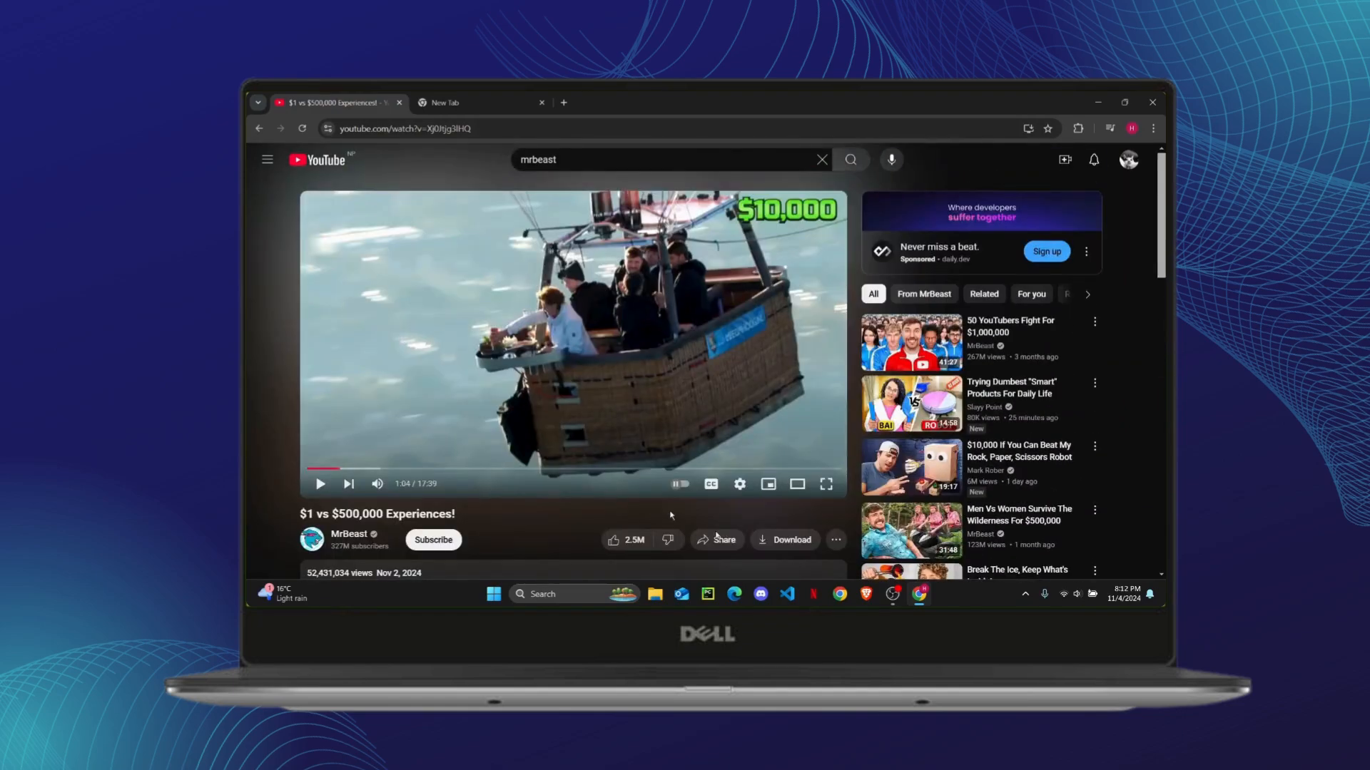
{"action": "mouse_move", "coordinate": [834, 540]}
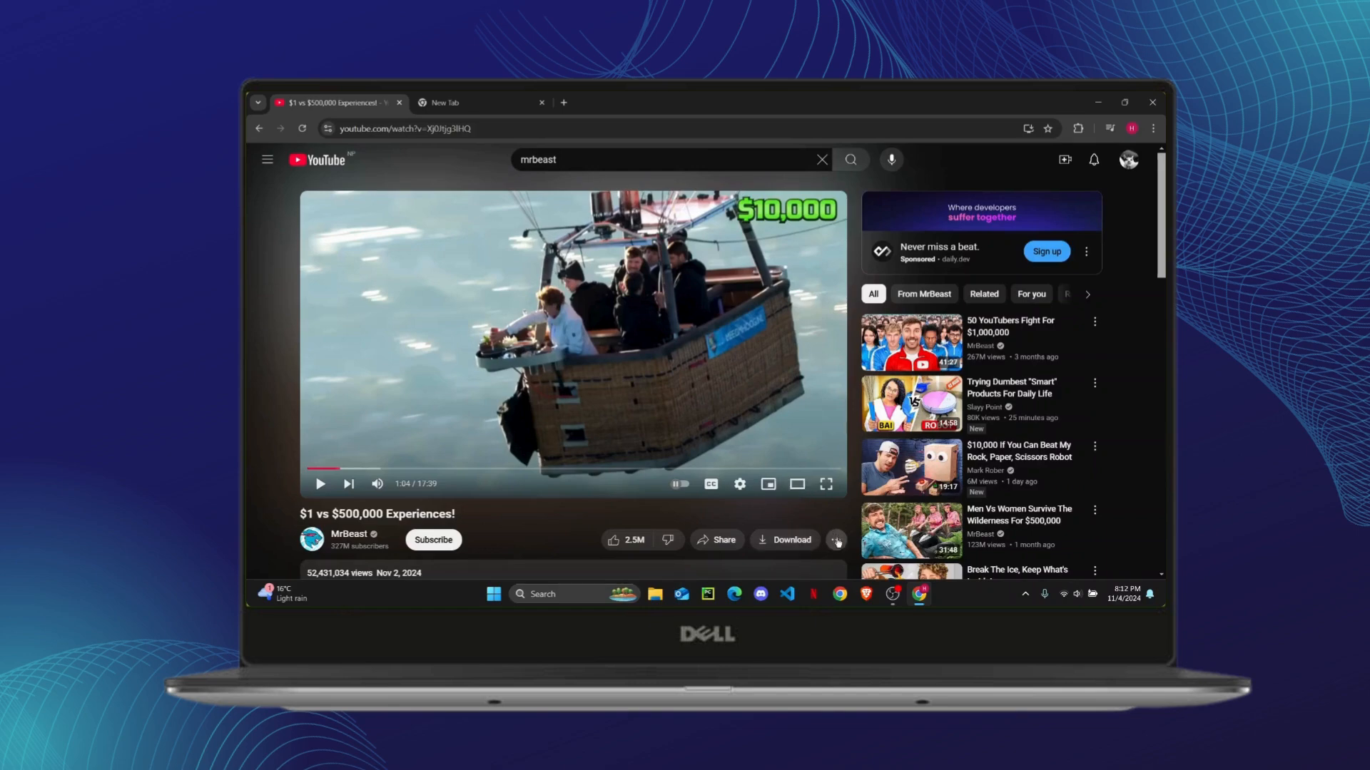
{"action": "left_click", "coordinate": [836, 539]}
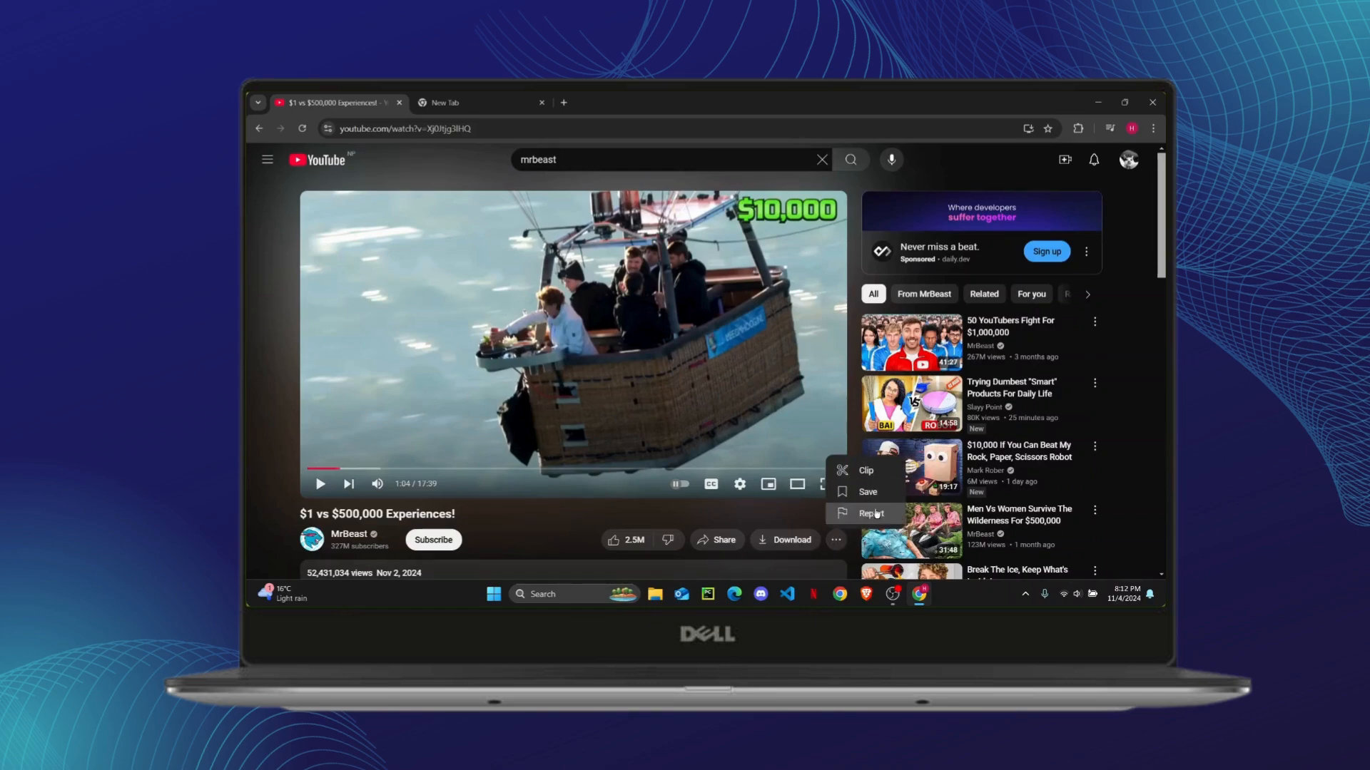
{"action": "mouse_move", "coordinate": [870, 513]}
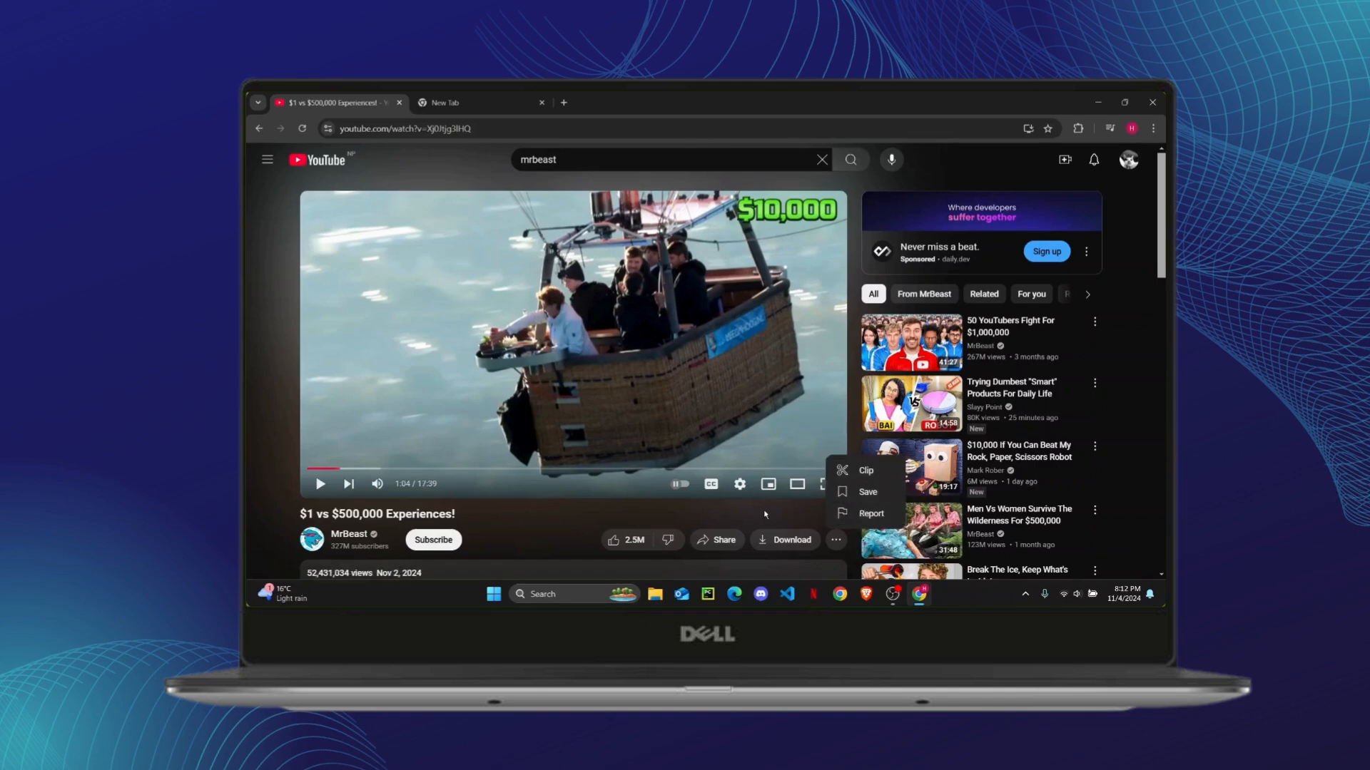
{"action": "mouse_move", "coordinate": [860, 493]}
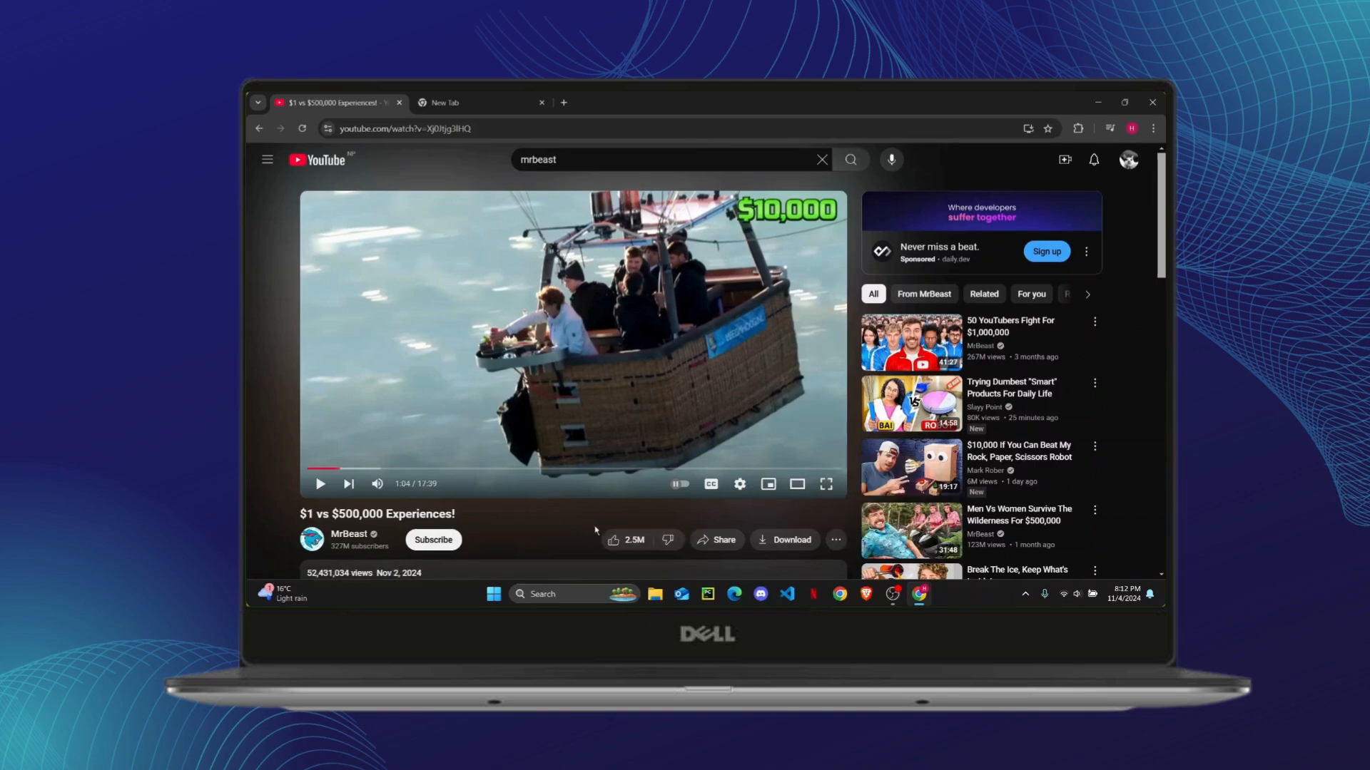
{"action": "left_click", "coordinate": [834, 539]}
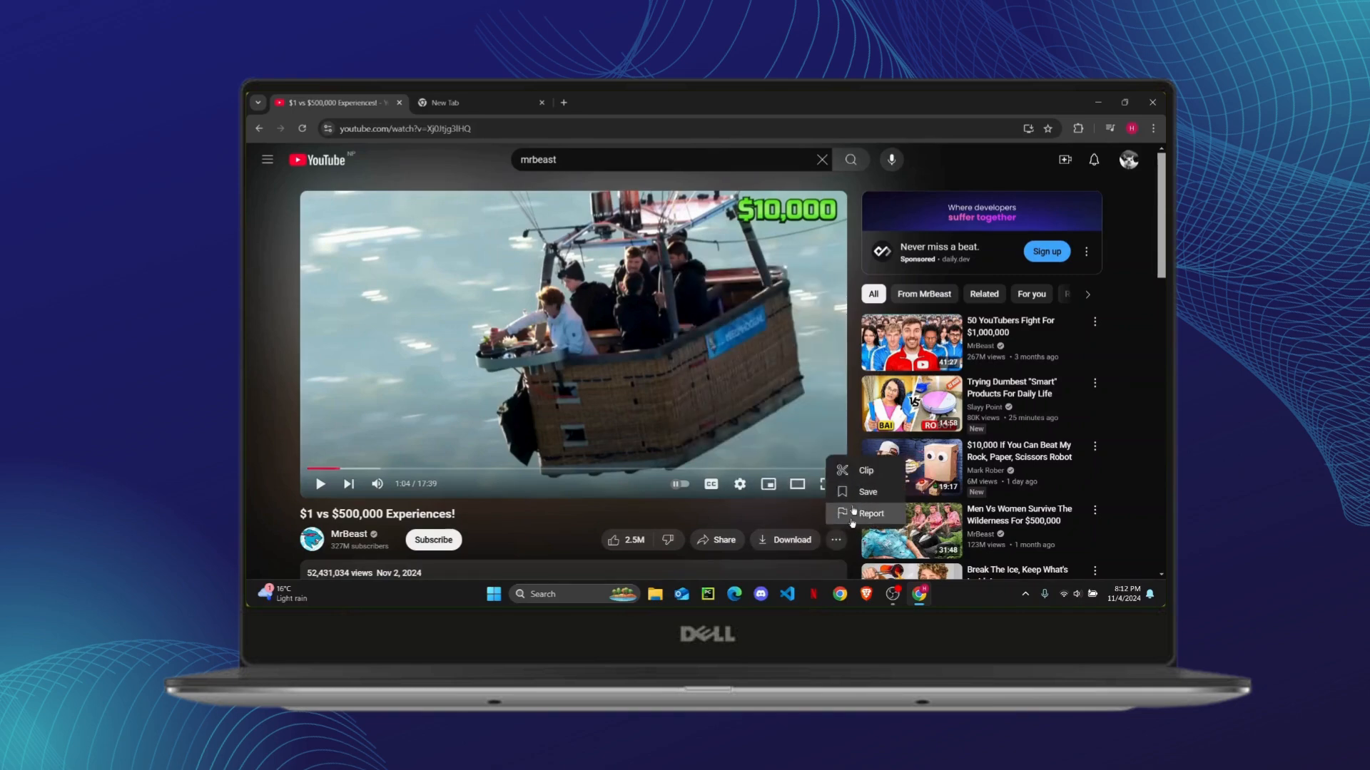
{"action": "left_click", "coordinate": [742, 387]}
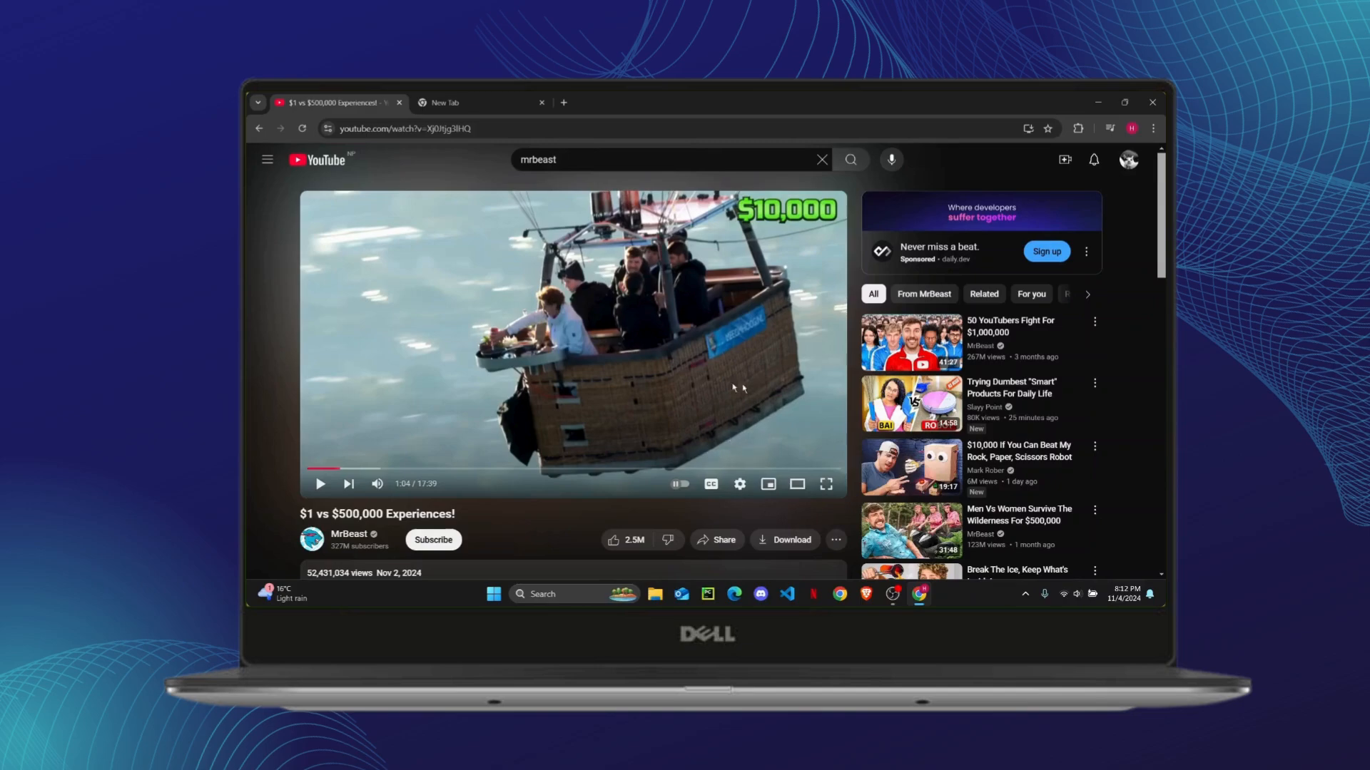
{"action": "mouse_move", "coordinate": [643, 455]}
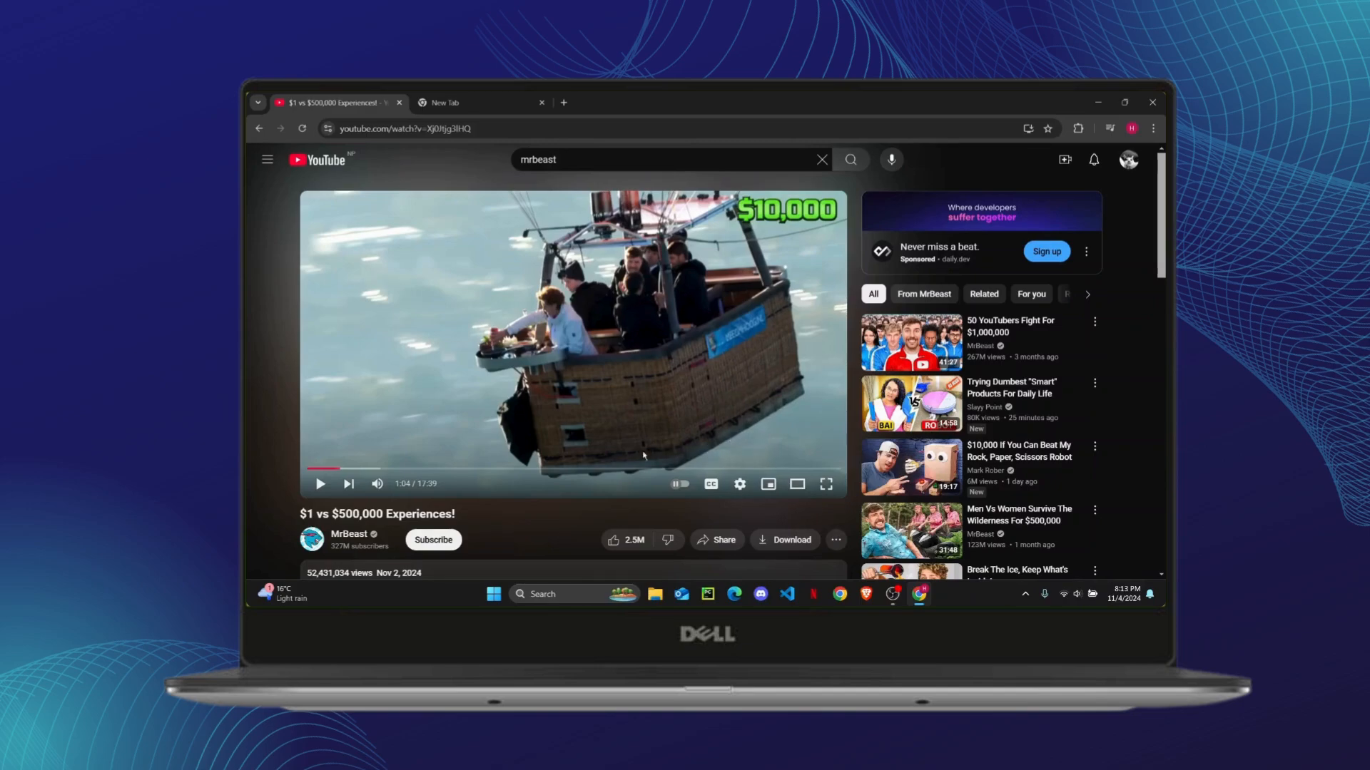
Expand the full description via ...more and scroll down to the Transcript section.
{"action": "scroll", "scroll_direction": "down", "scroll_amount": 3}
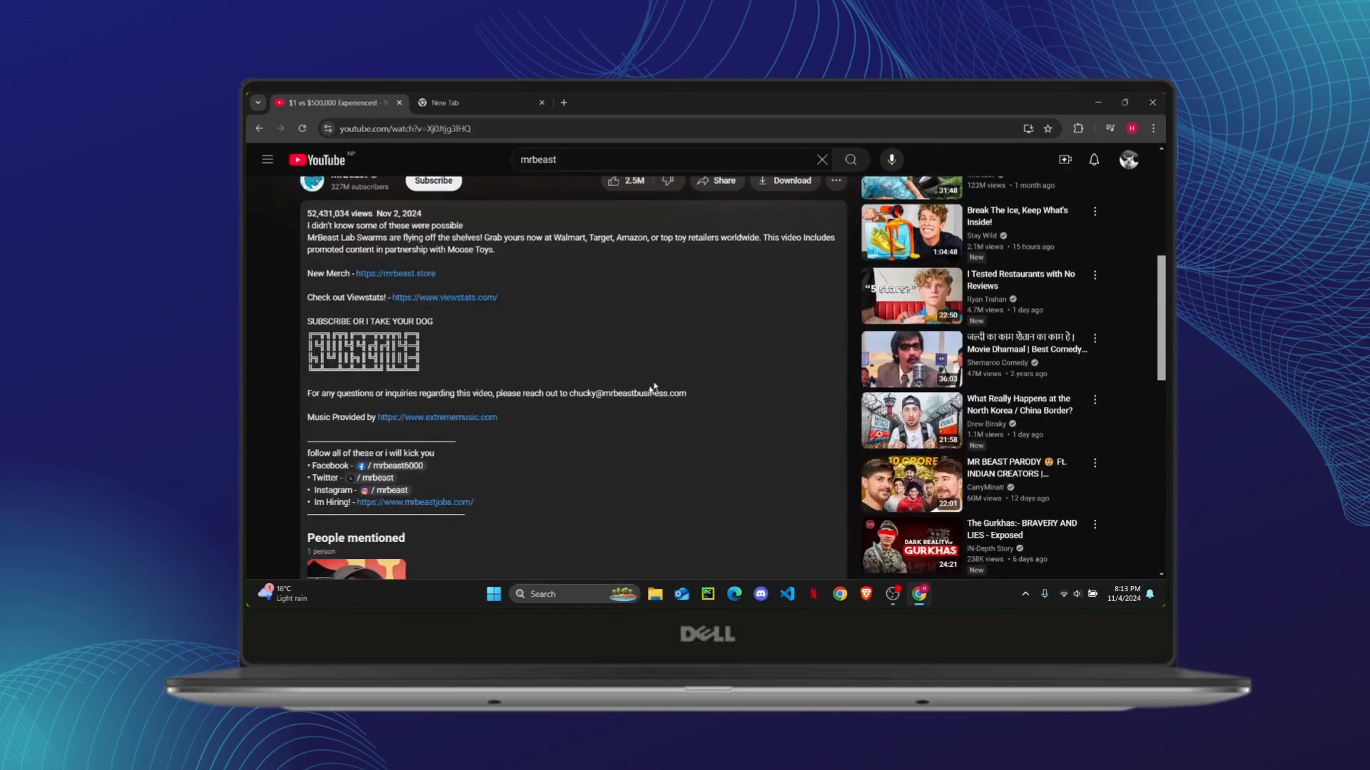
{"action": "scroll", "scroll_direction": "down", "scroll_amount": 3}
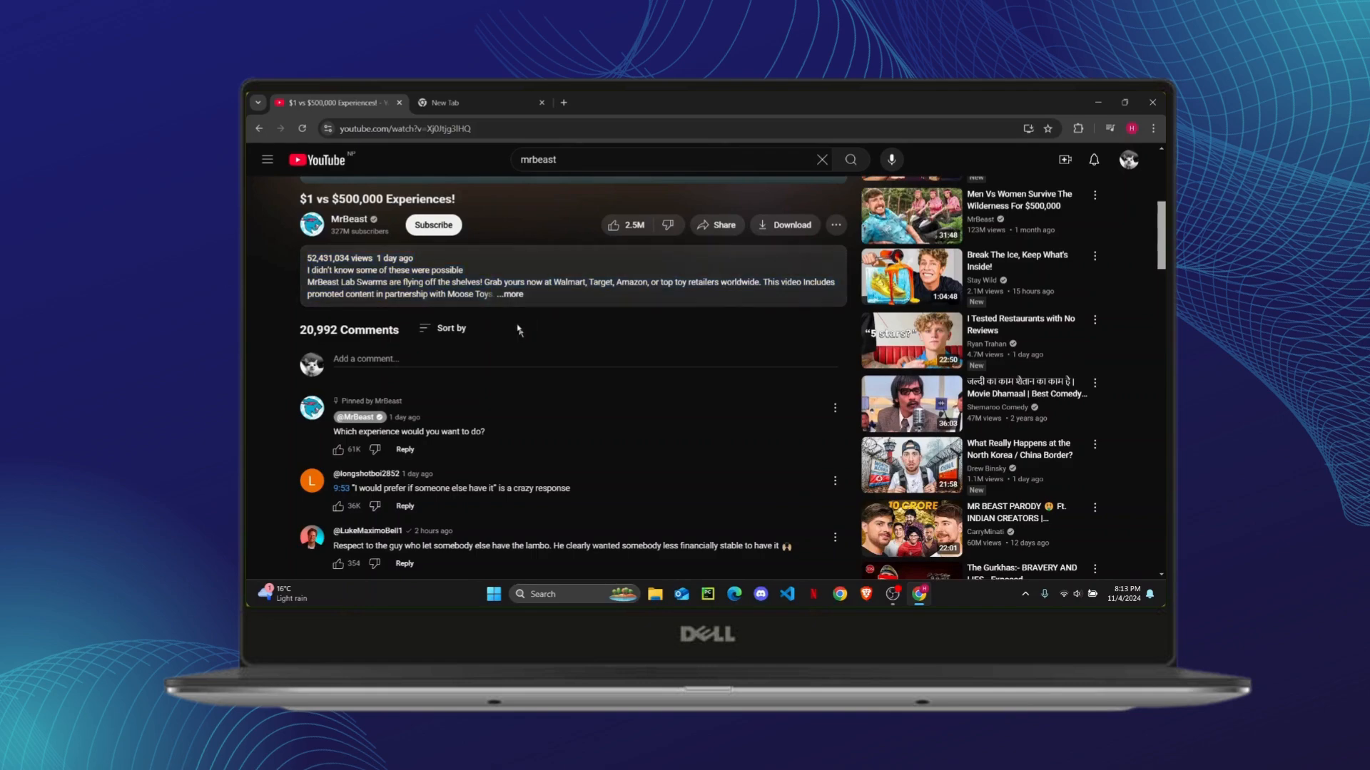
{"action": "left_click", "coordinate": [511, 294]}
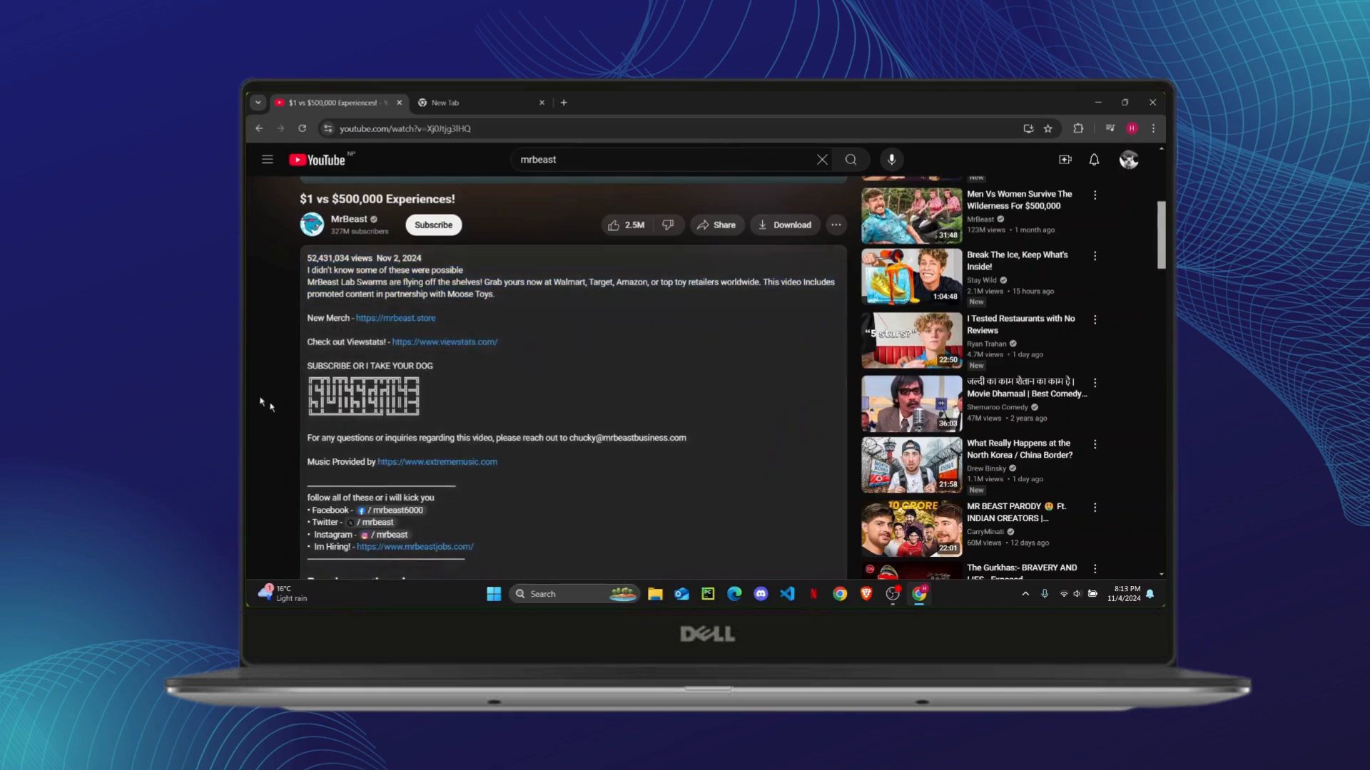
{"action": "scroll", "scroll_direction": "down", "scroll_amount": 3}
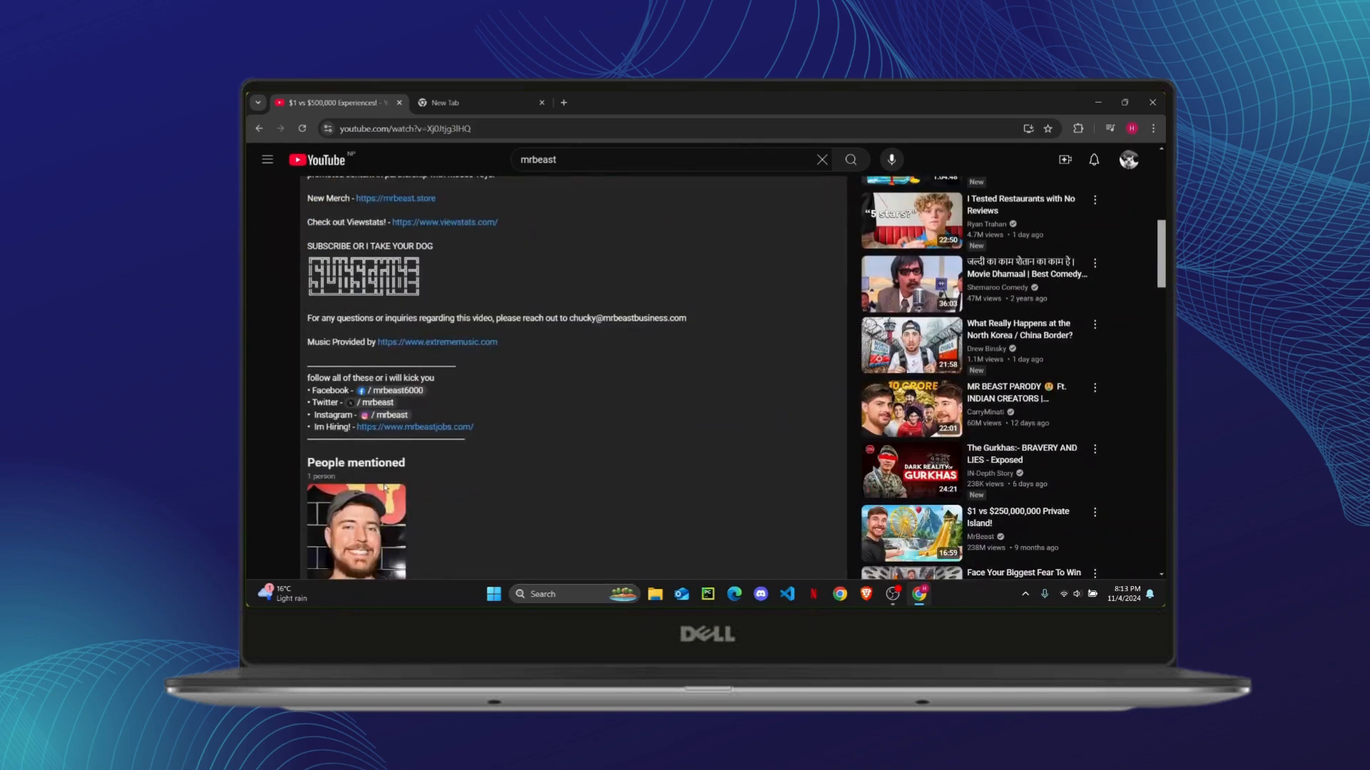
{"action": "scroll", "scroll_direction": "down", "scroll_amount": 3}
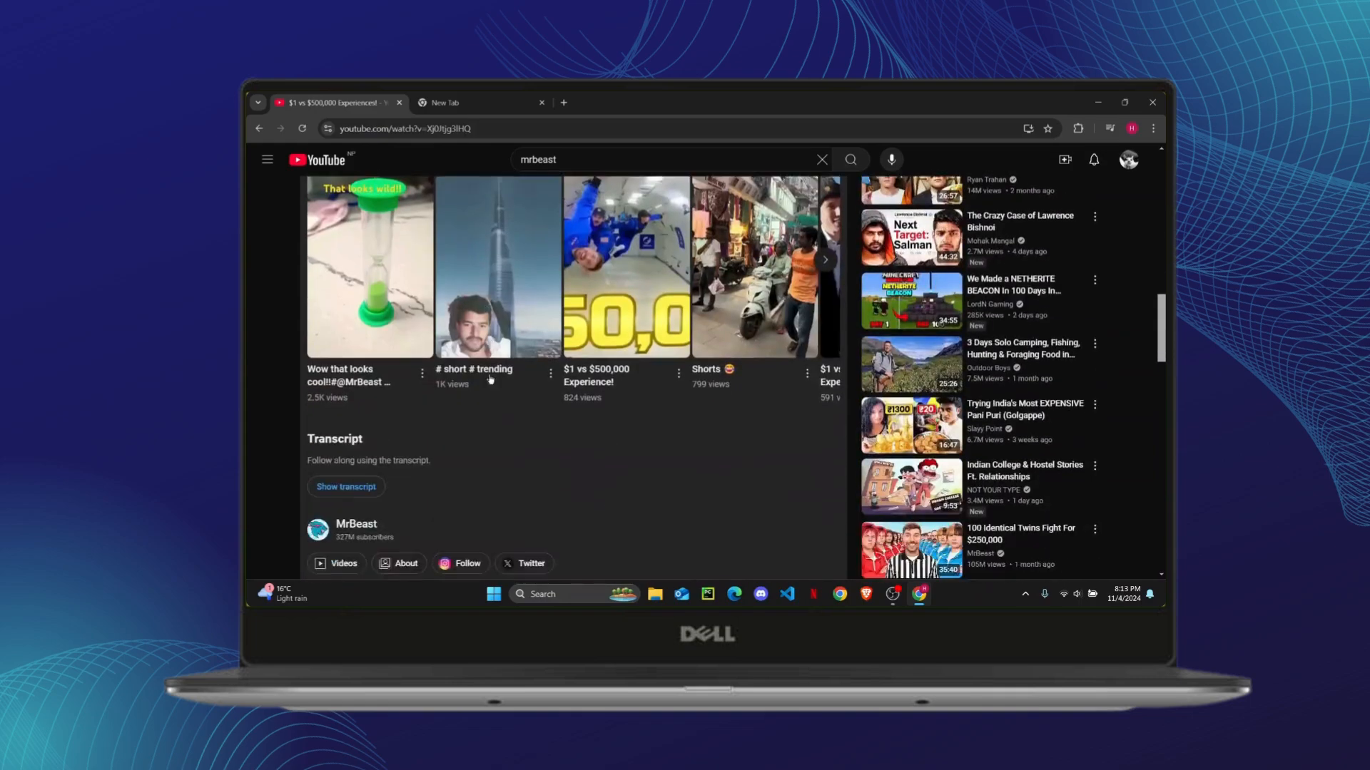
{"action": "scroll", "scroll_direction": "down", "scroll_amount": 3}
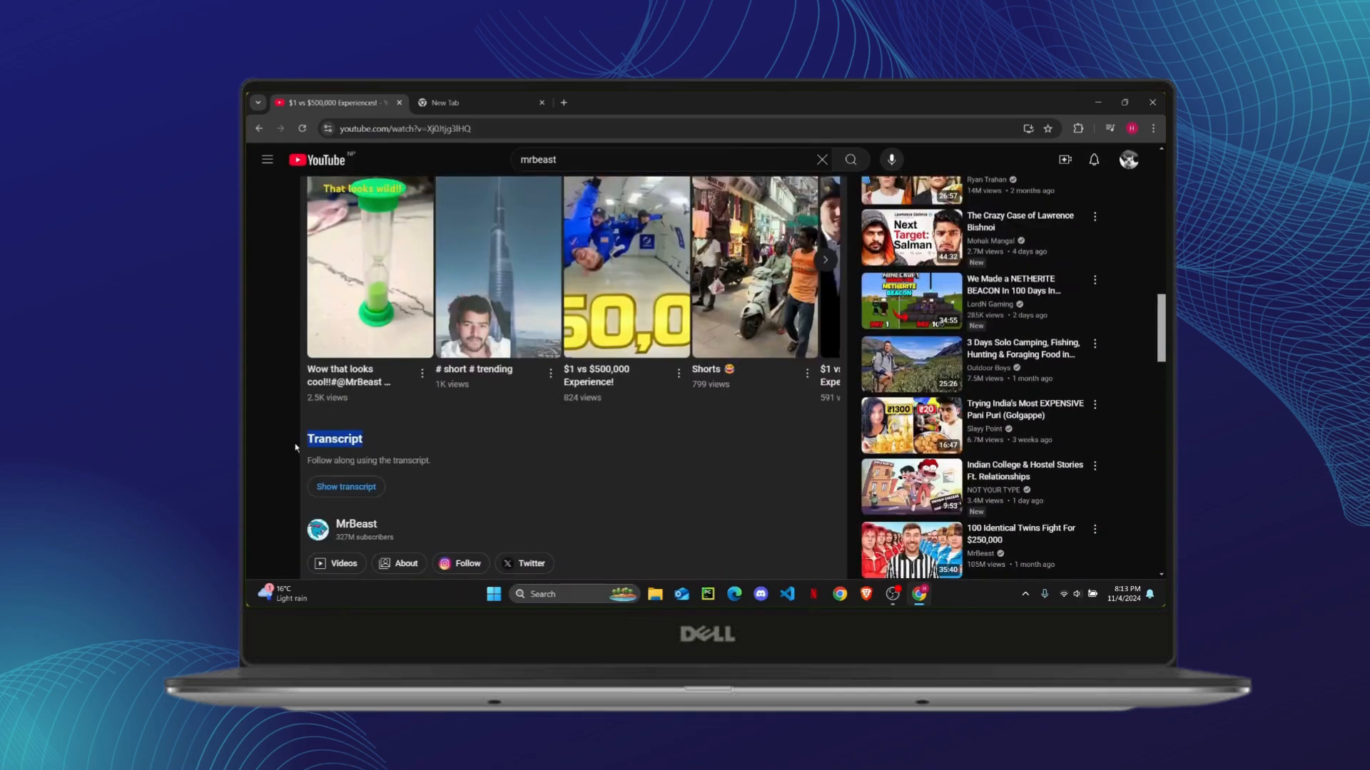
Show the transcript beside the player and scroll through its timestamped lines.
{"action": "left_click", "coordinate": [345, 487]}
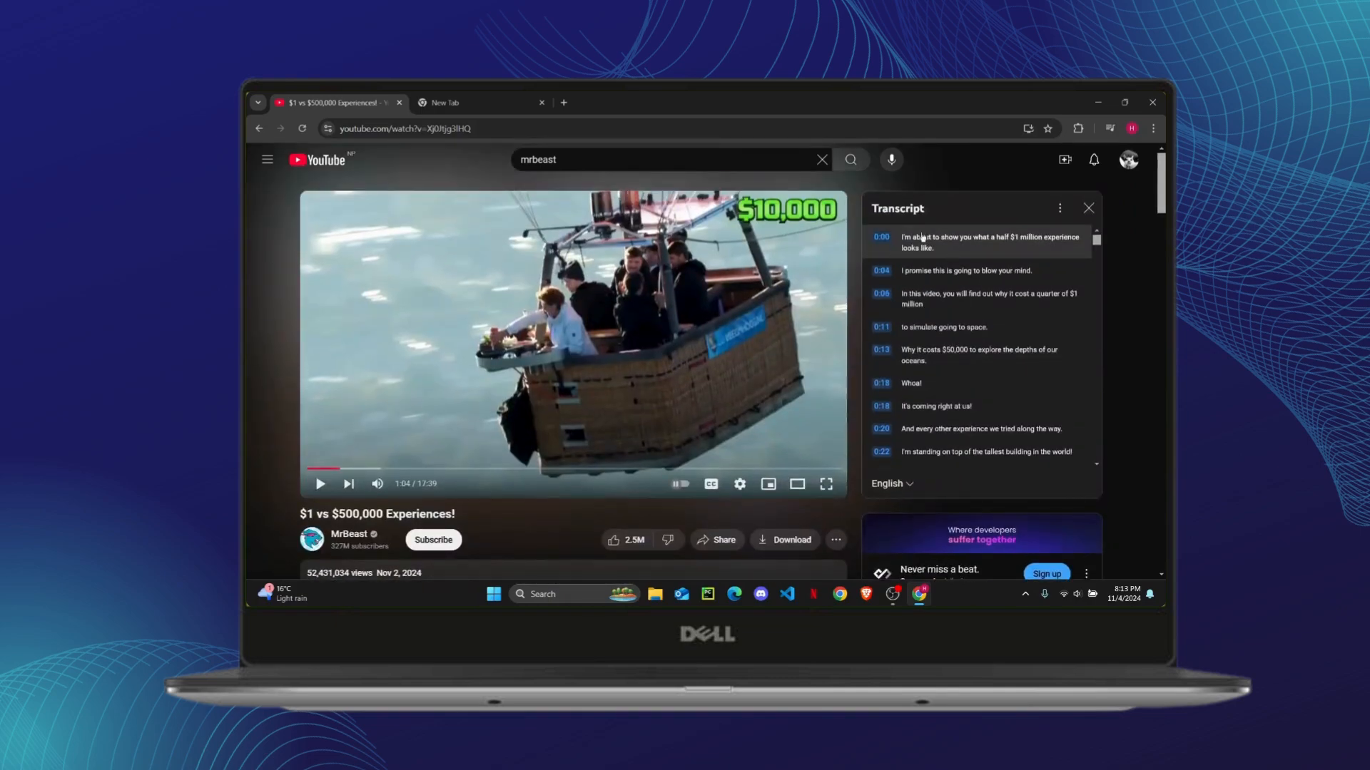
{"action": "scroll", "scroll_direction": "down", "scroll_amount": 3}
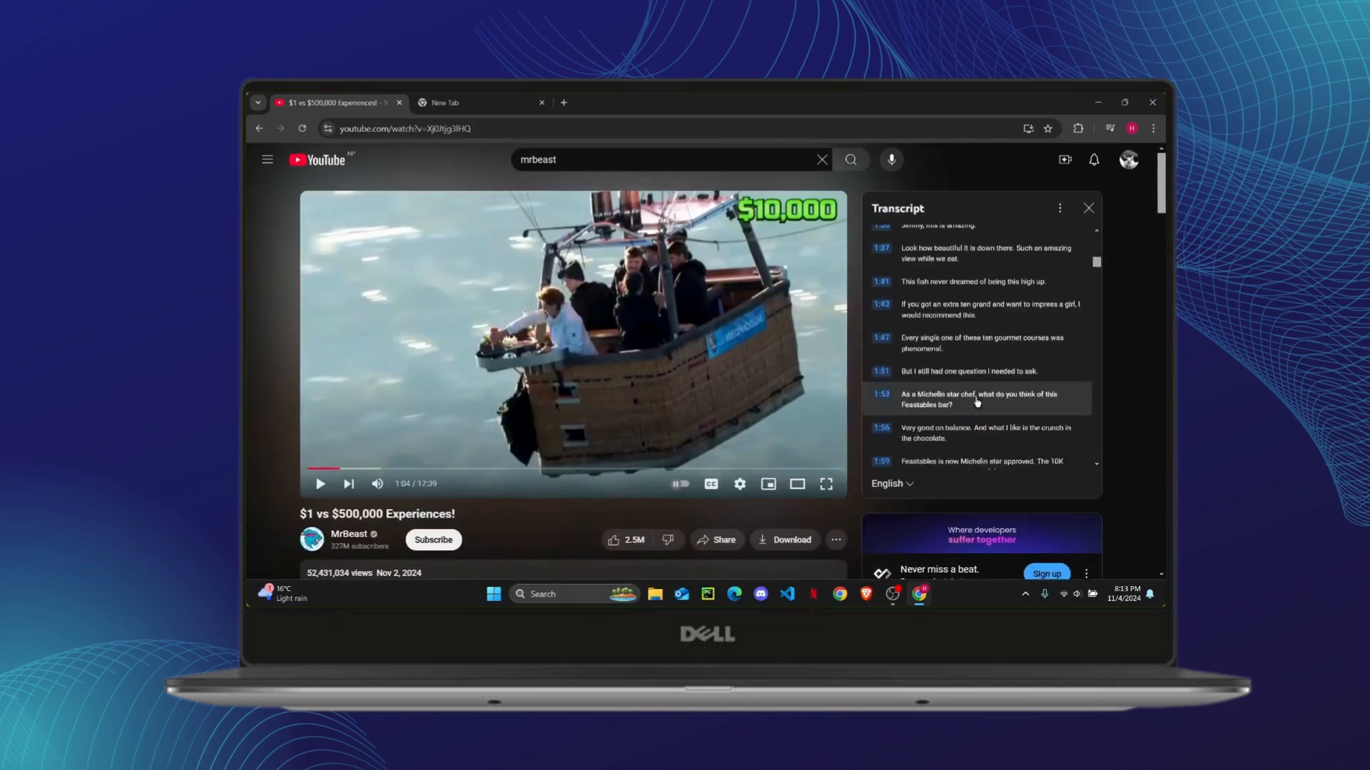
{"action": "scroll", "scroll_direction": "down", "scroll_amount": 3}
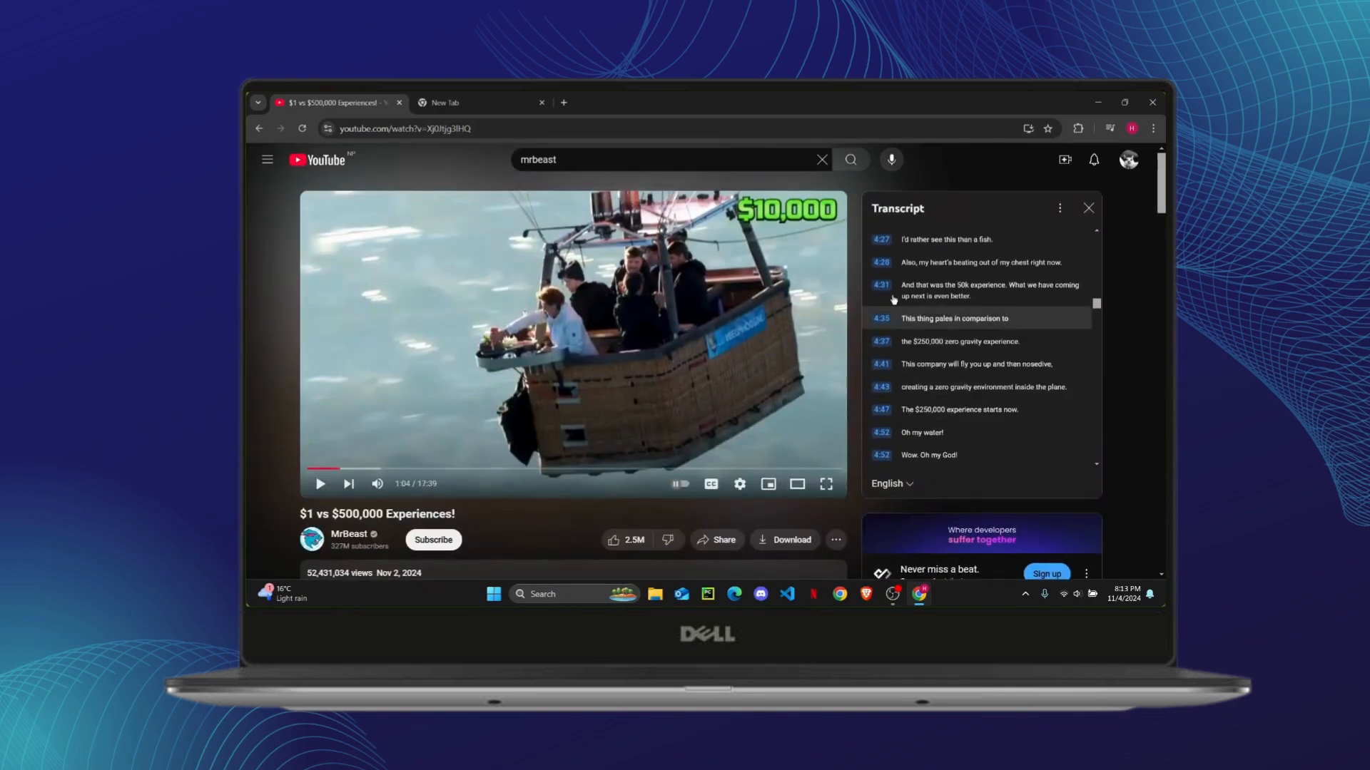
{"action": "scroll", "scroll_direction": "down", "scroll_amount": 3}
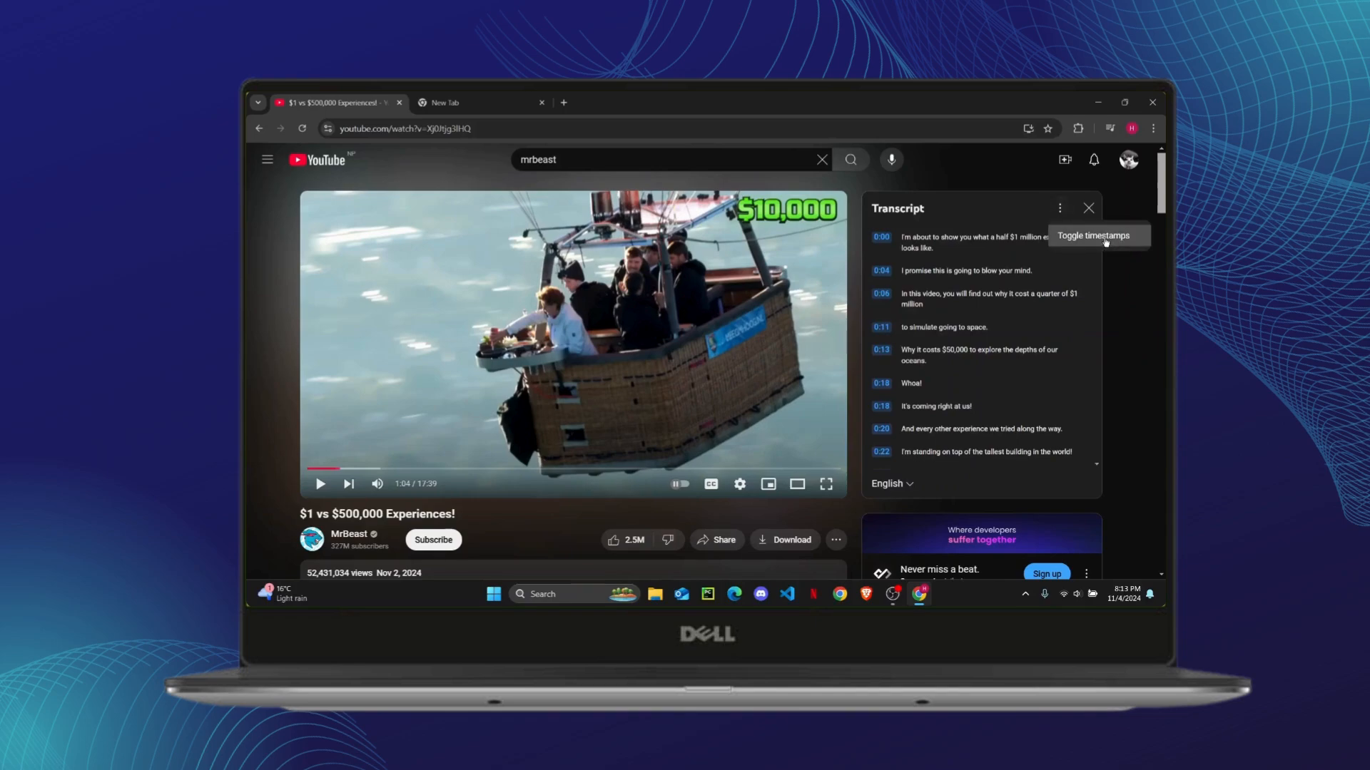
Toggle the transcript timestamps, scroll it, then close the Transcript panel.
{"action": "left_click", "coordinate": [1092, 236]}
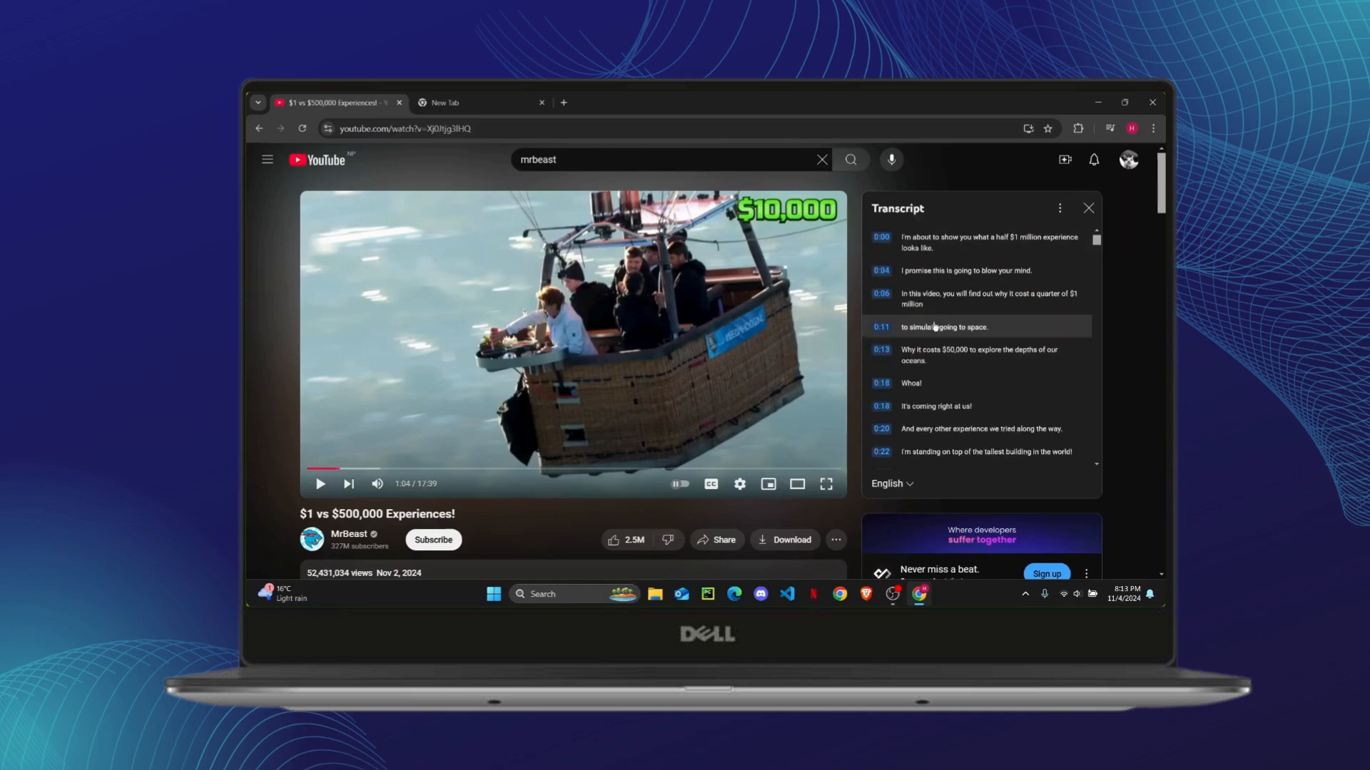
{"action": "scroll", "scroll_direction": "down", "scroll_amount": 3}
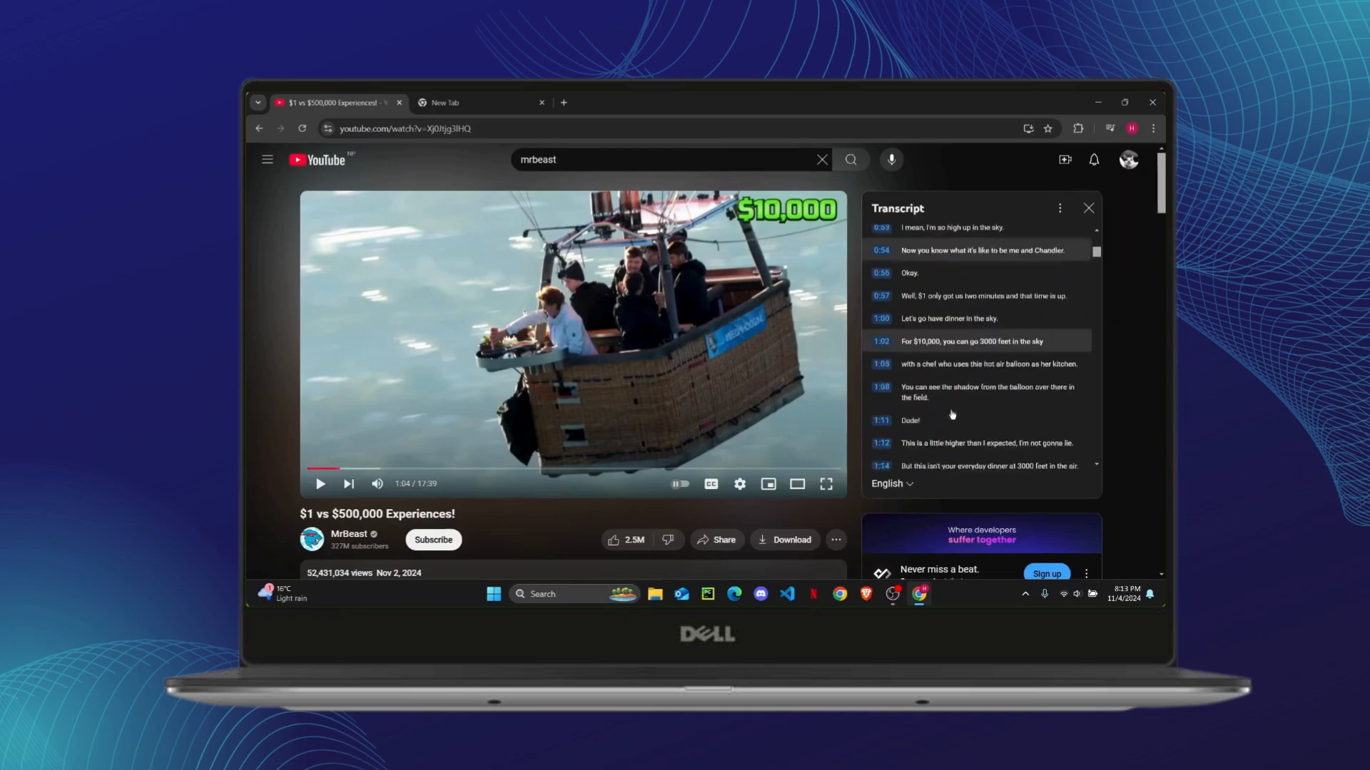
{"action": "scroll", "scroll_direction": "down", "scroll_amount": 3}
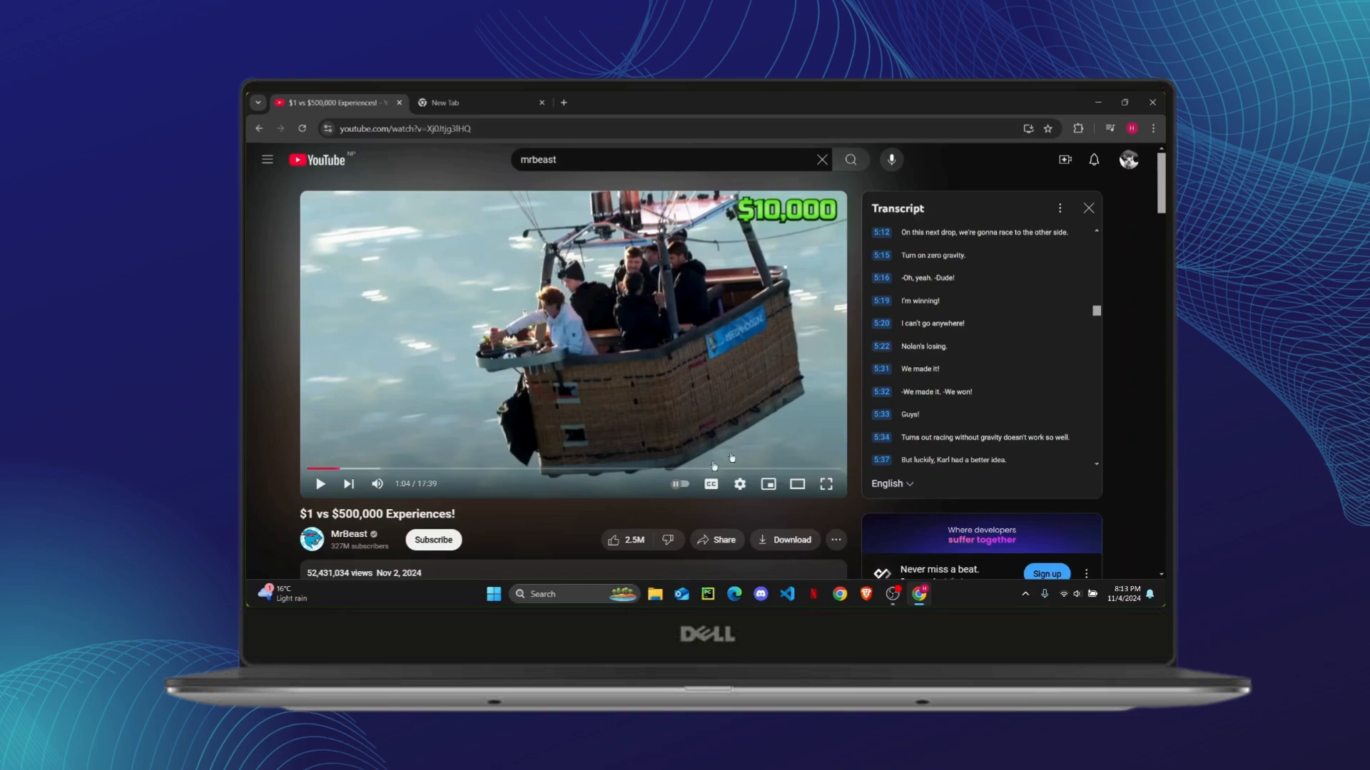
{"action": "left_click", "coordinate": [1089, 209]}
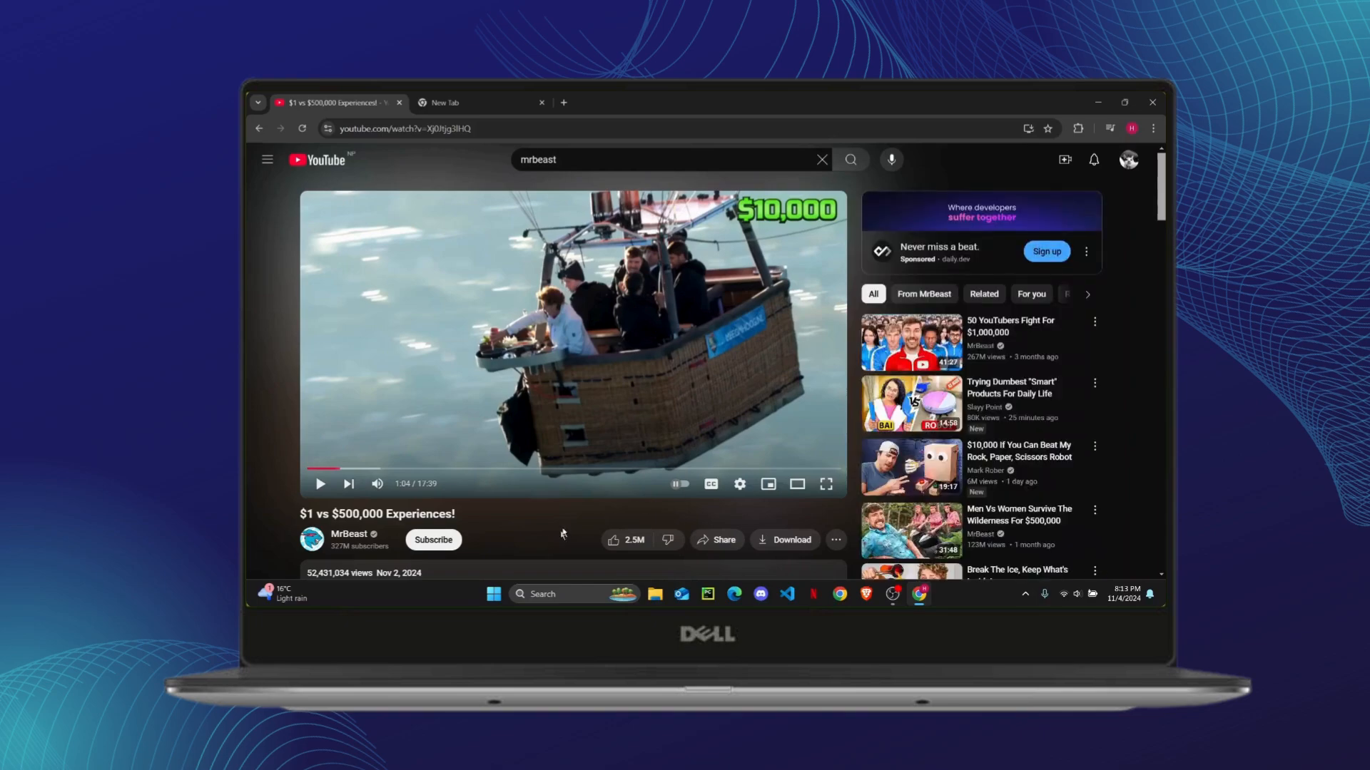